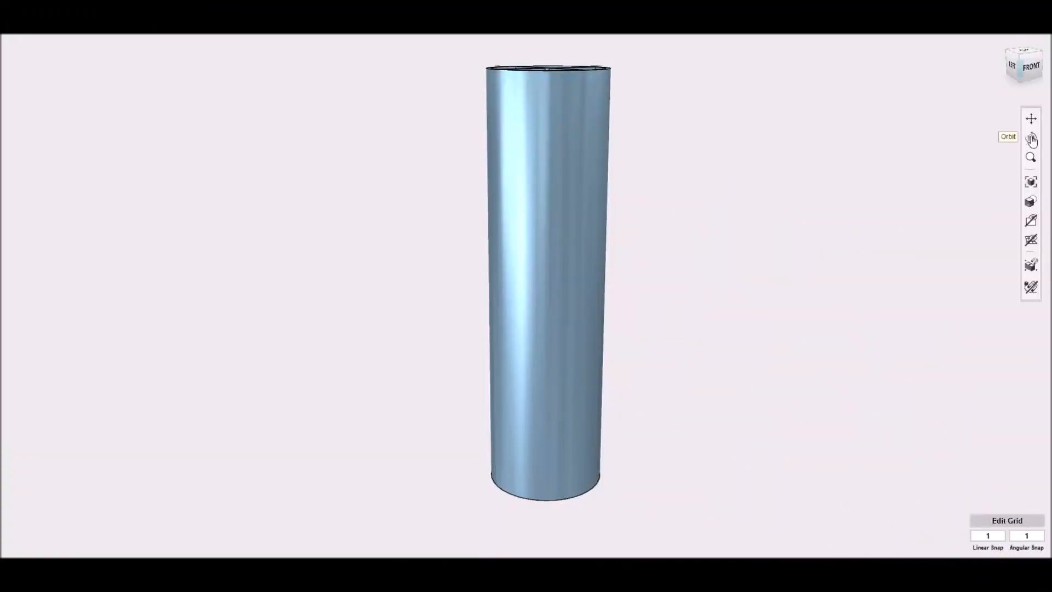
- Orbit the view to look down into the tube and see its four internal vanes
left_click(1031, 141)
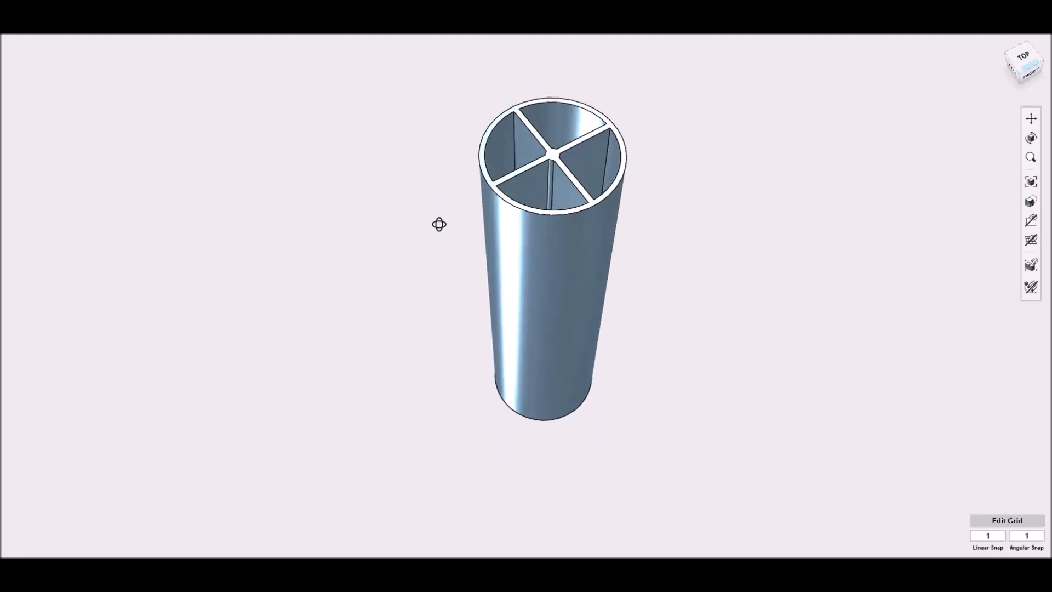
left_click_drag(439, 225, 371, 259)
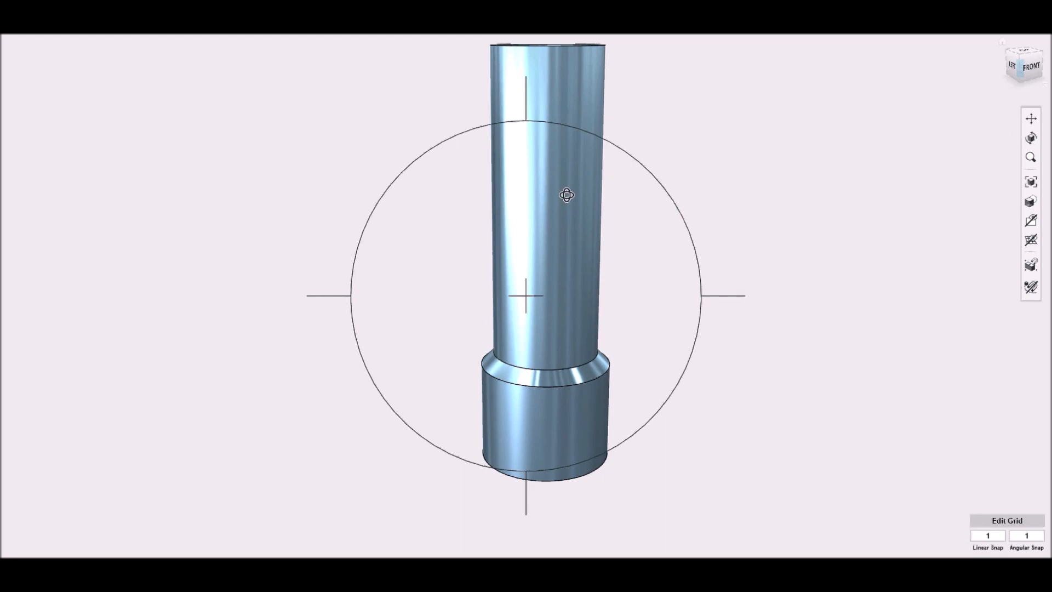
- Orbit the casing down toward the Bottom view to examine its underside and inner ribs
left_click_drag(565, 195, 566, 228)
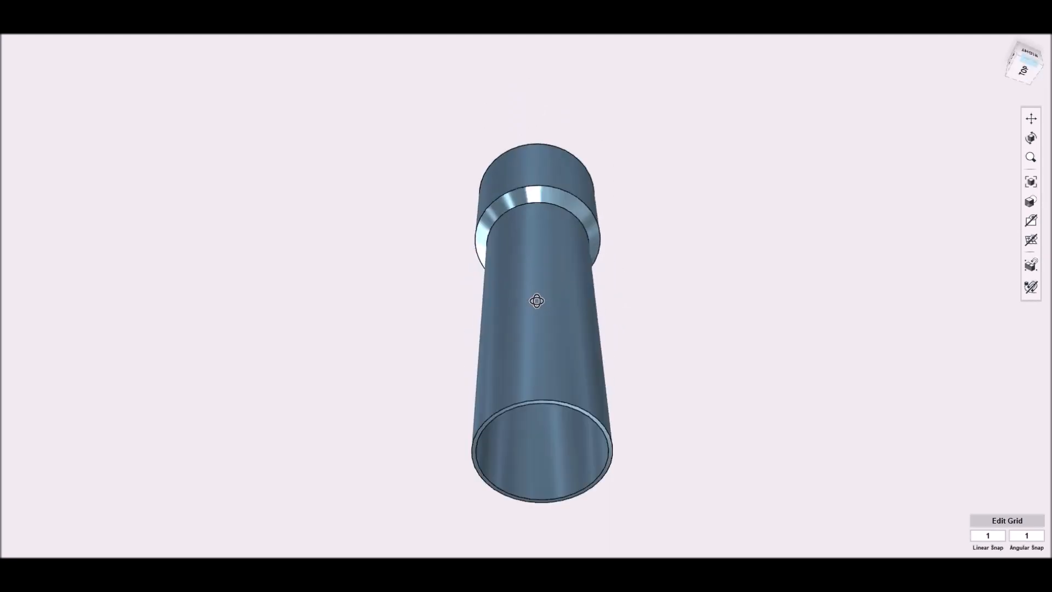
left_click_drag(537, 299, 548, 442)
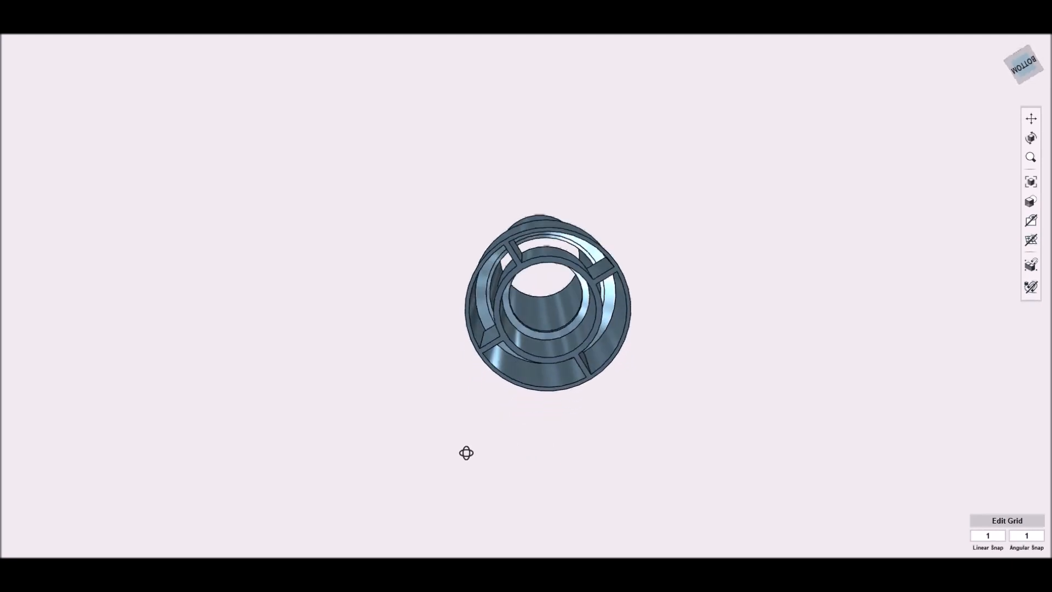
left_click_drag(466, 453, 421, 455)
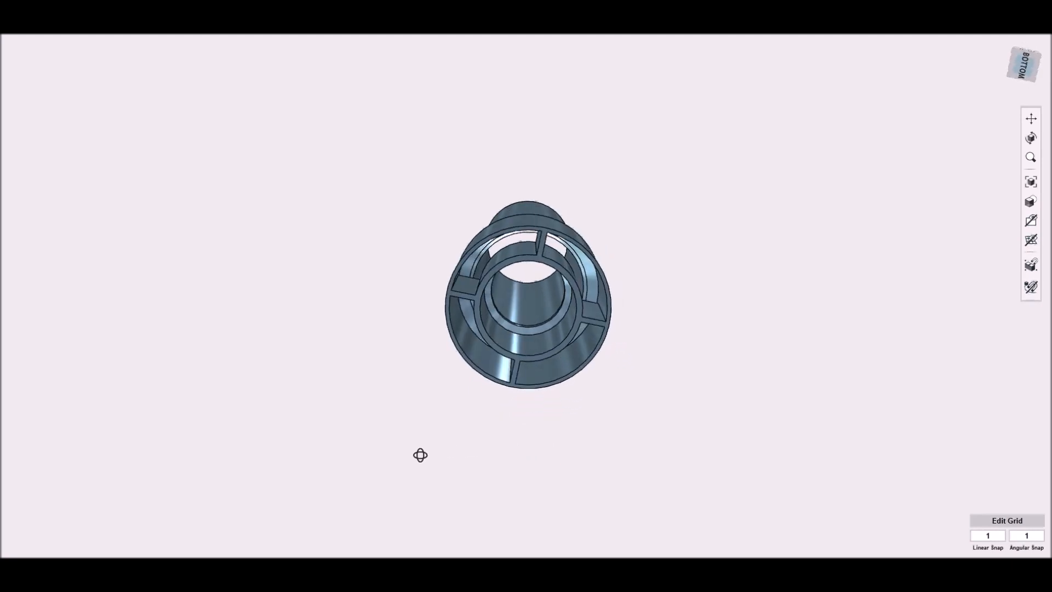
left_click_drag(421, 454, 382, 484)
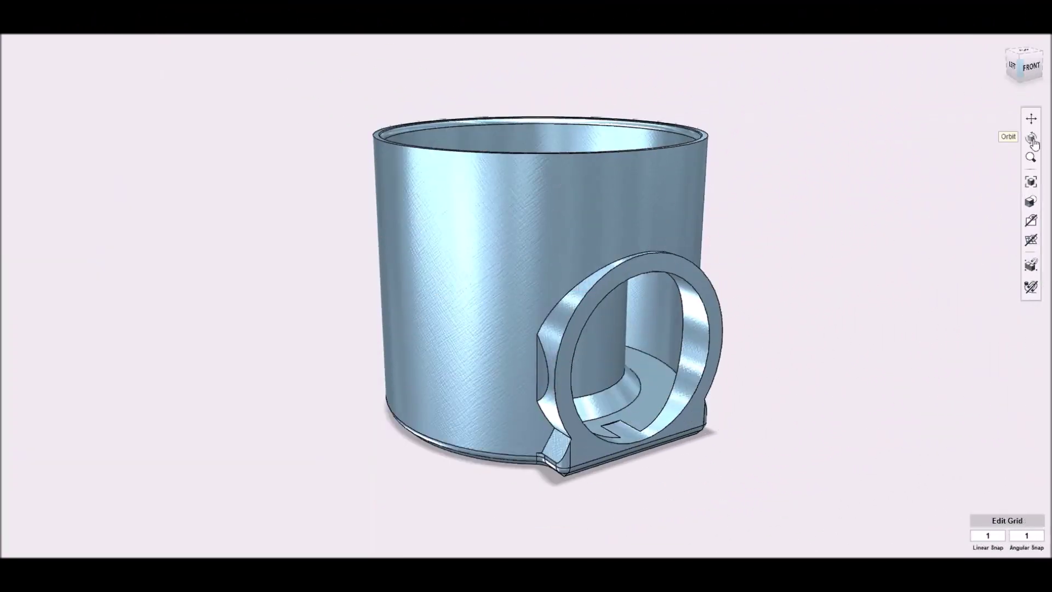
- Activate Orbit to begin rotating around the end cap with its side port
left_click(1033, 137)
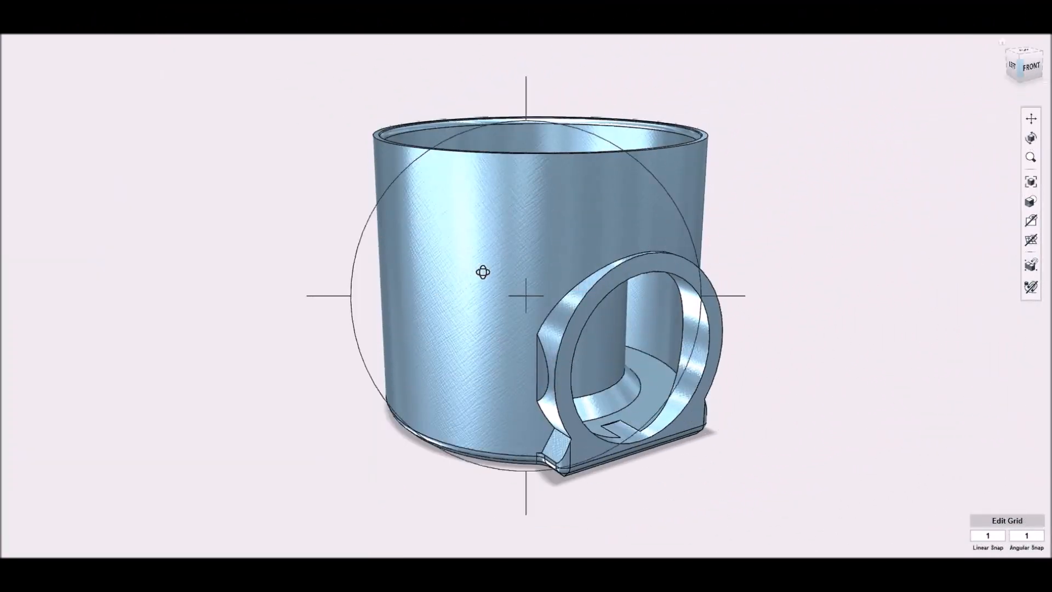